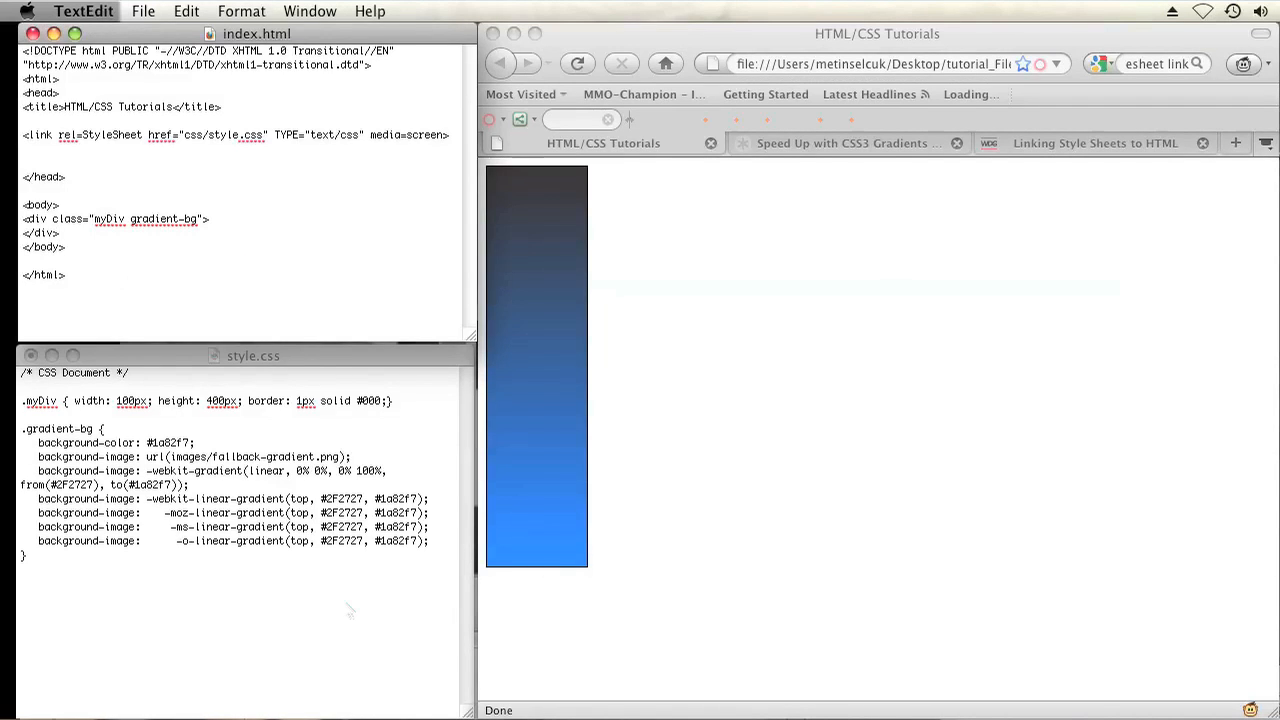
# Step: Write <div class="myDiv2 gradient-bg2"> after the first div in index.html
pyautogui.click(216, 576)
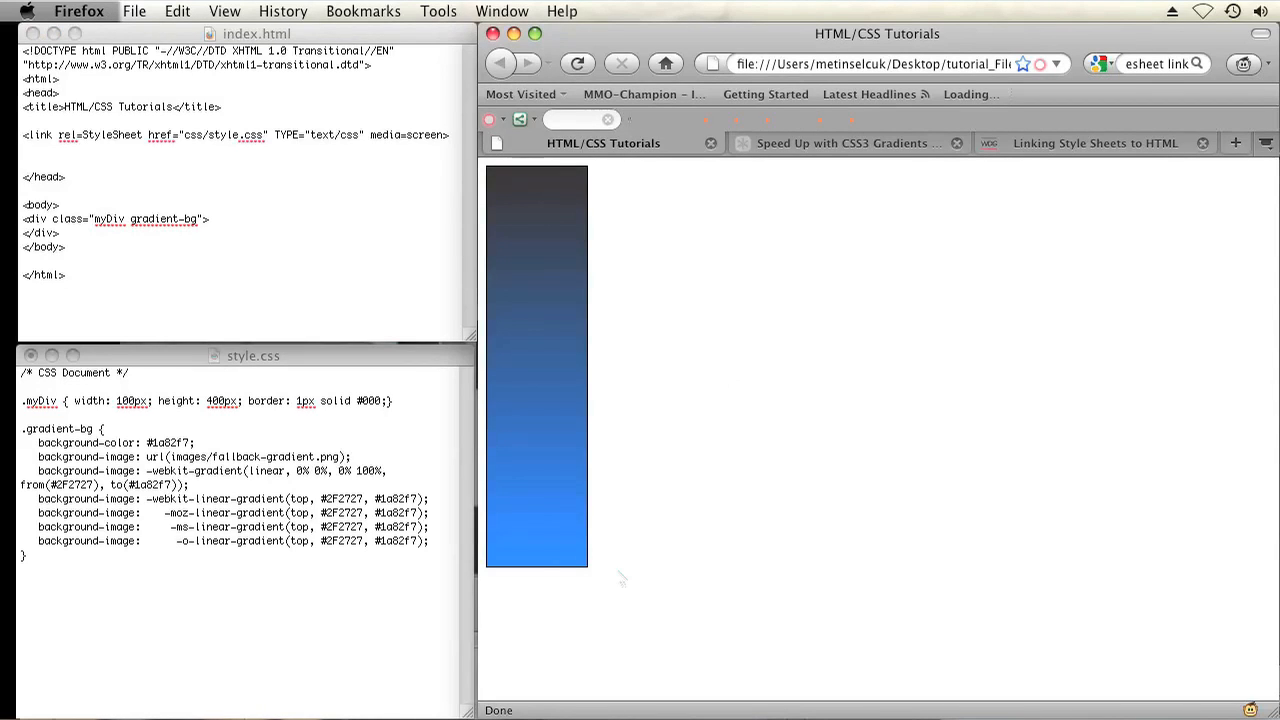
pyautogui.moveTo(488, 404)
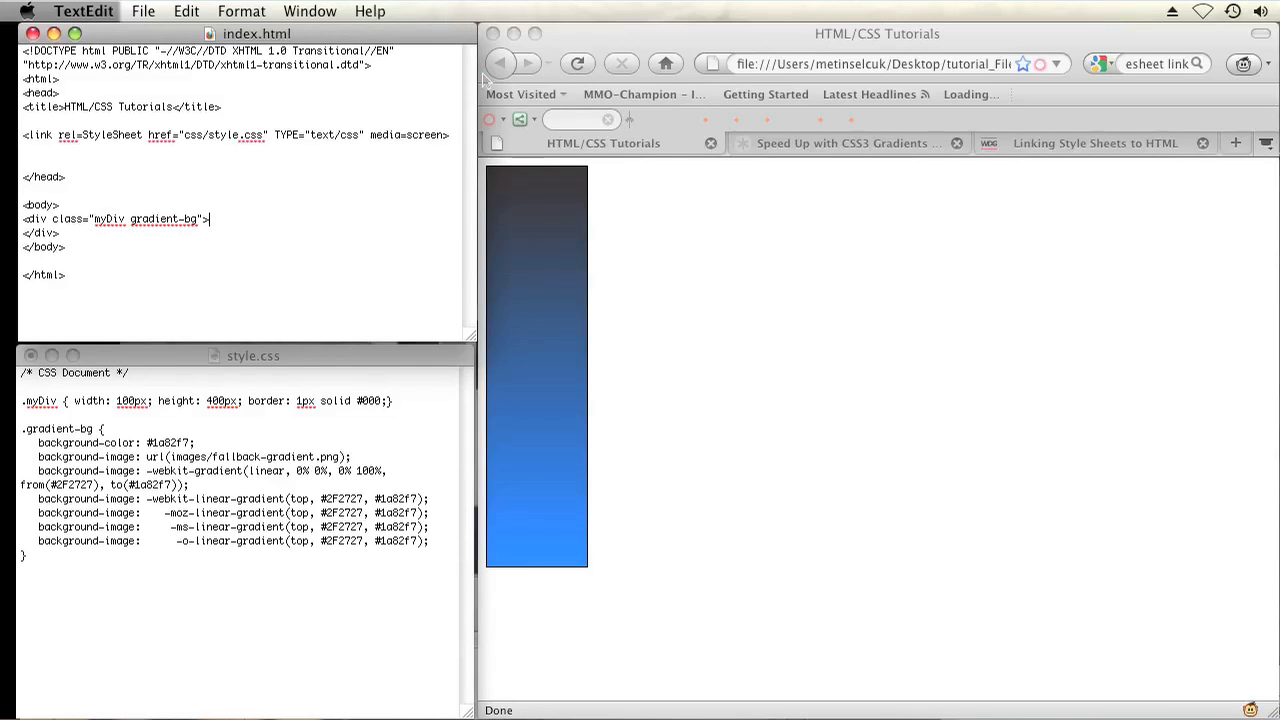
pyautogui.write('<dio')
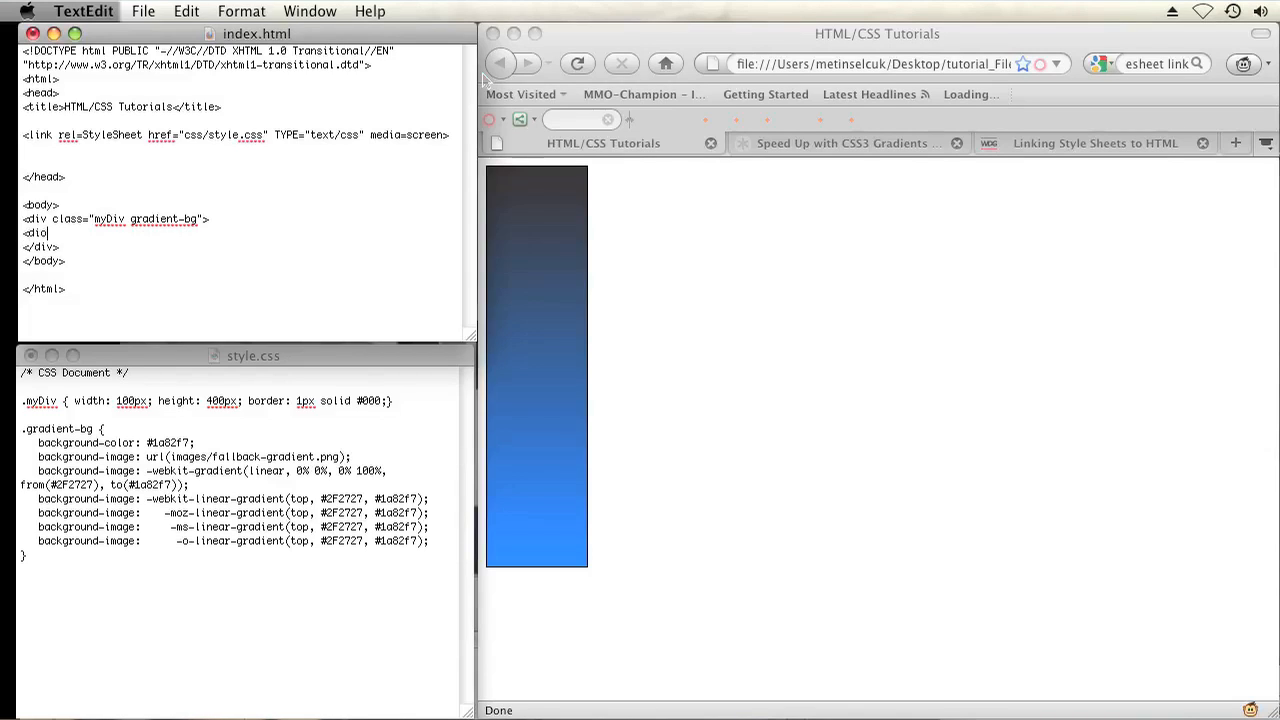
pyautogui.press('Backspace')
pyautogui.write('v class=')
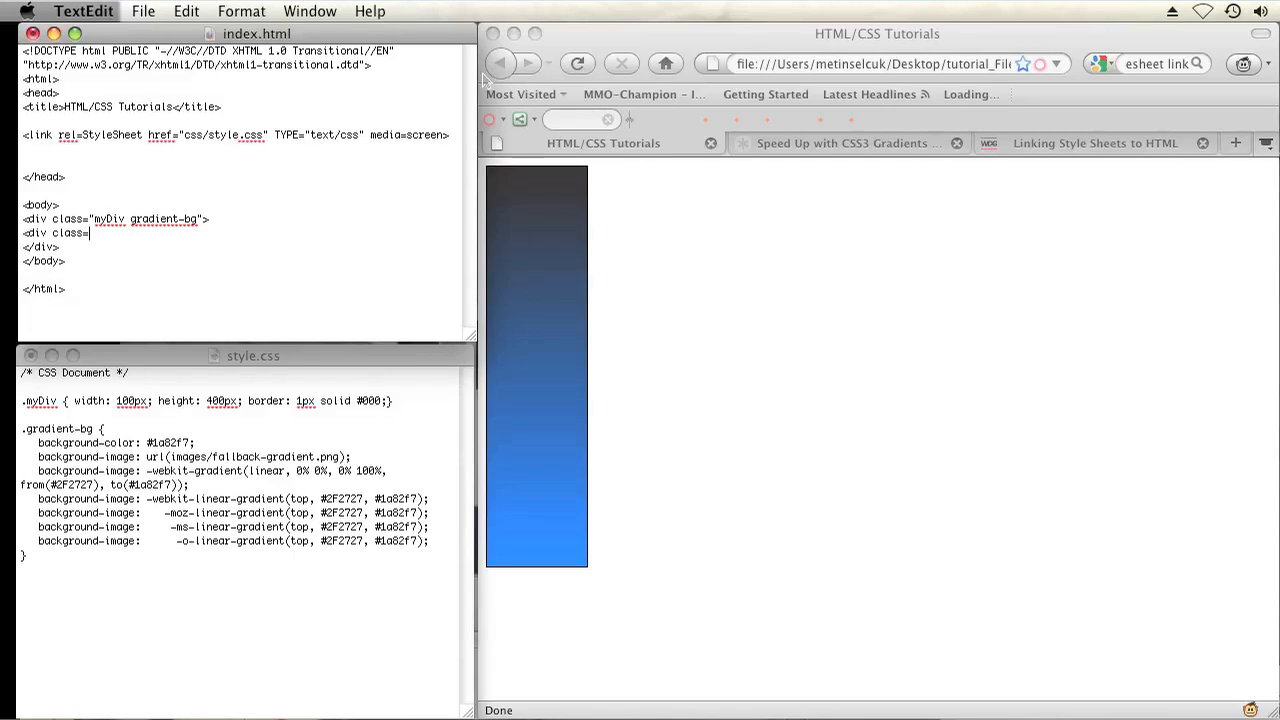
pyautogui.write('"myDiv2"')
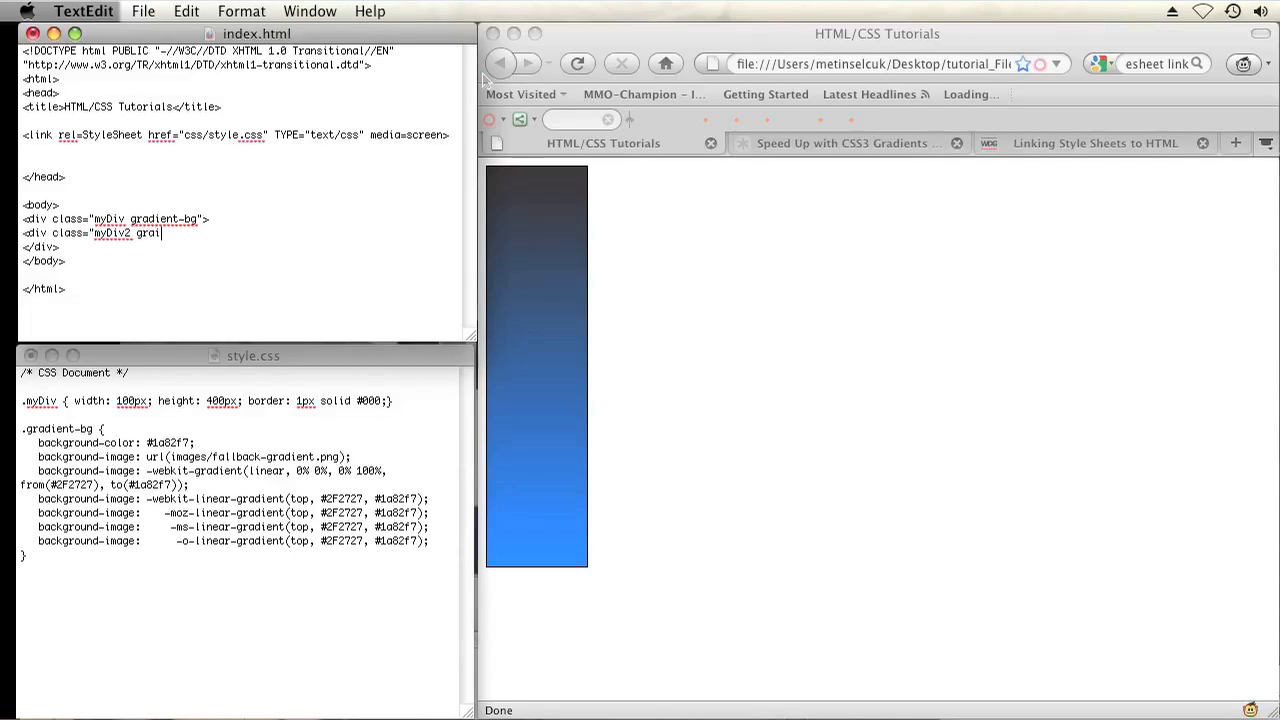
pyautogui.write('dient-bg')
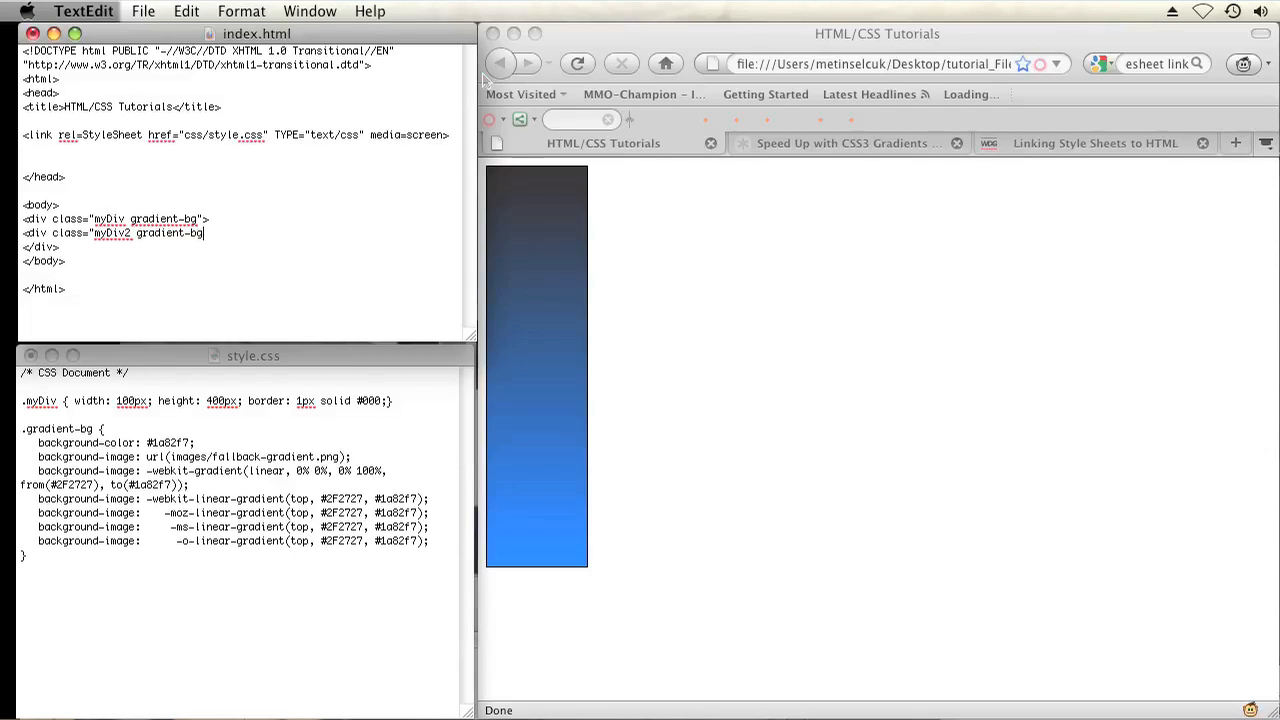
pyautogui.write('2">')
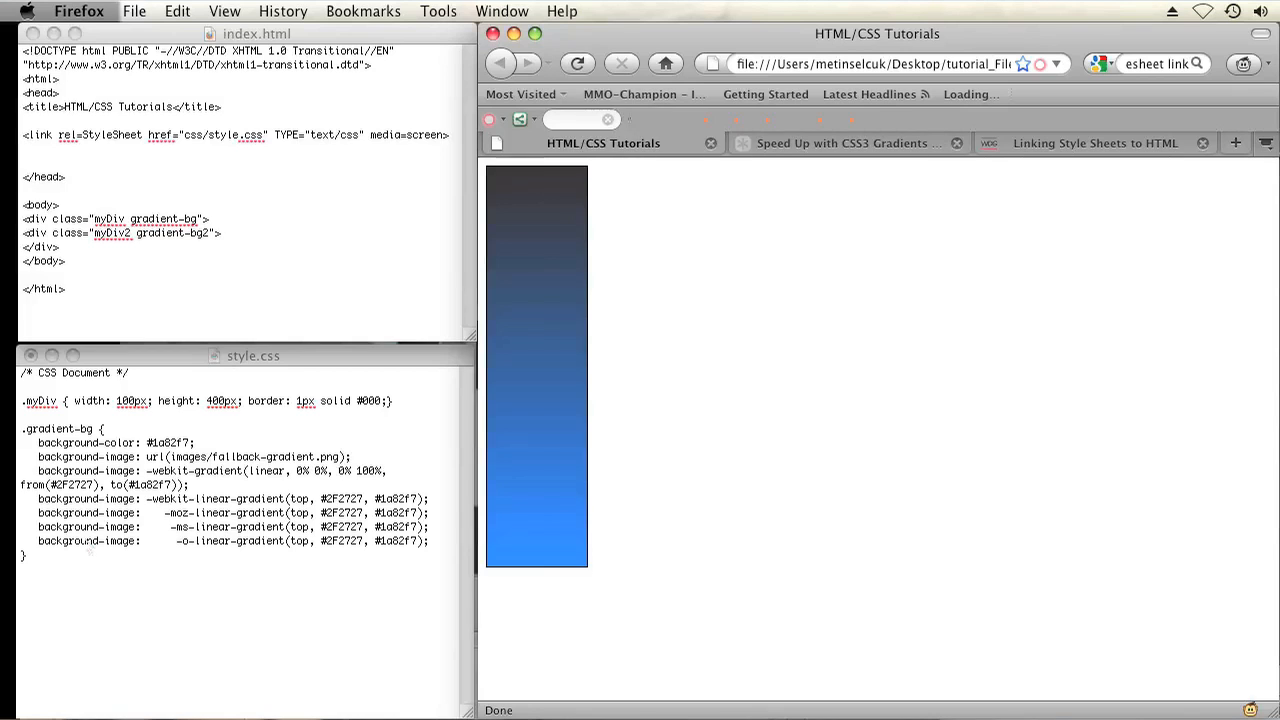
pyautogui.click(240, 356)
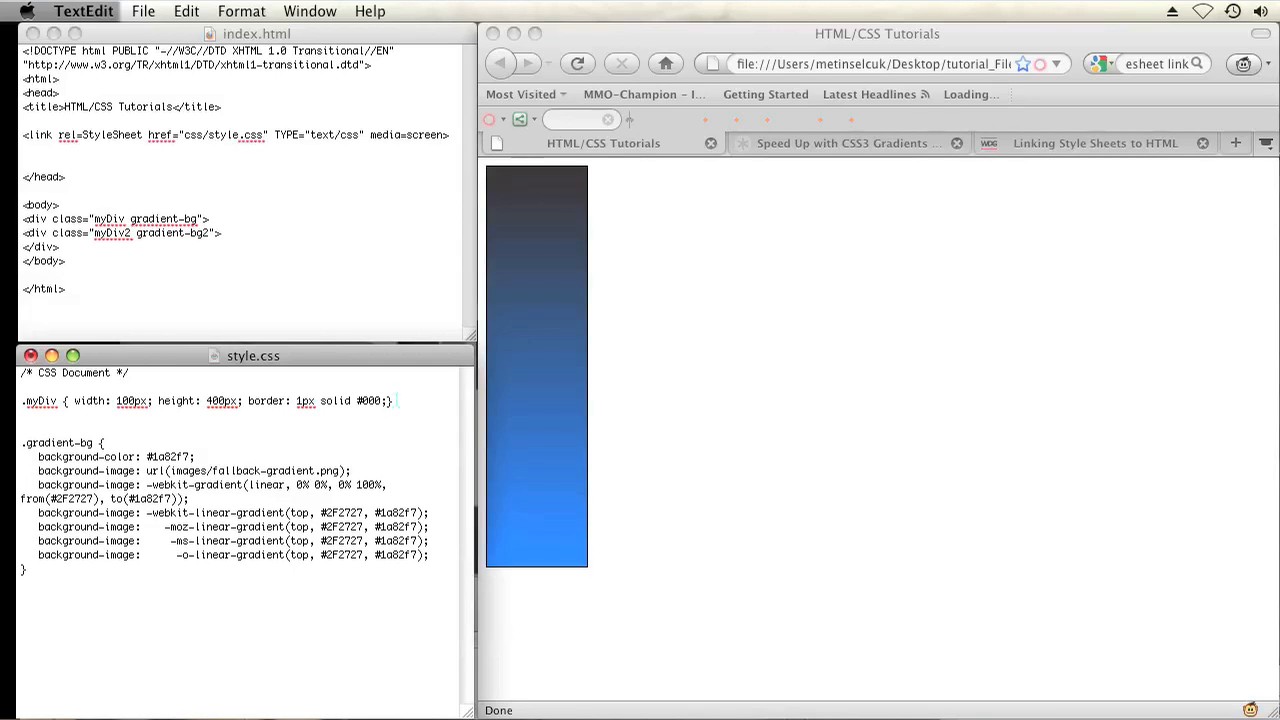
# Step: Write a .myDiv2 rule with width 100px, height 400px and a 1px solid #000 border
pyautogui.write('.my')
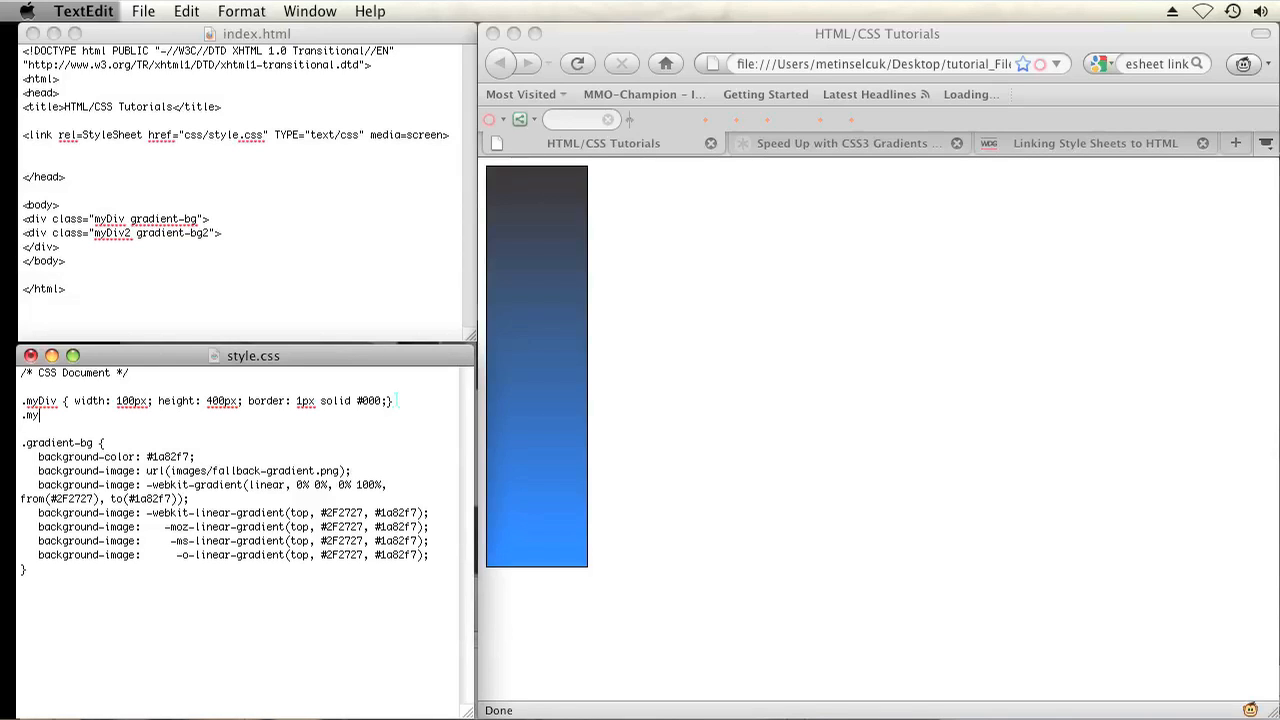
pyautogui.write('Div')
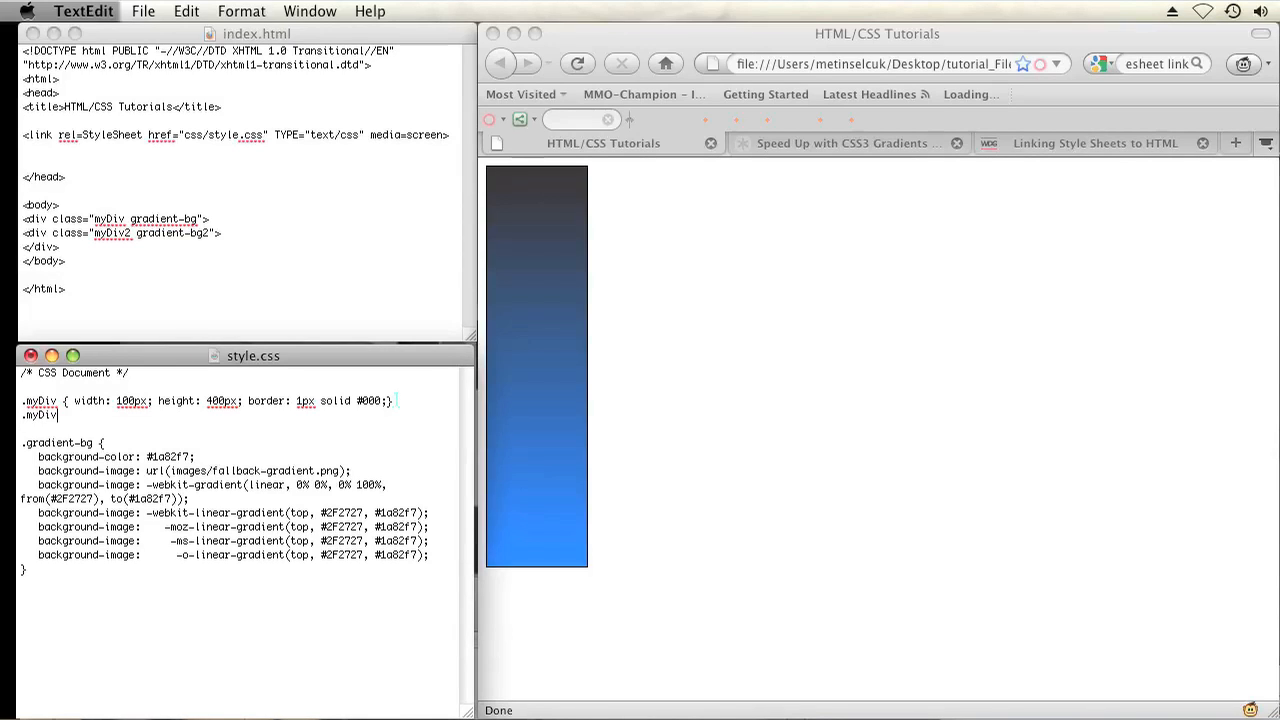
pyautogui.write('2')
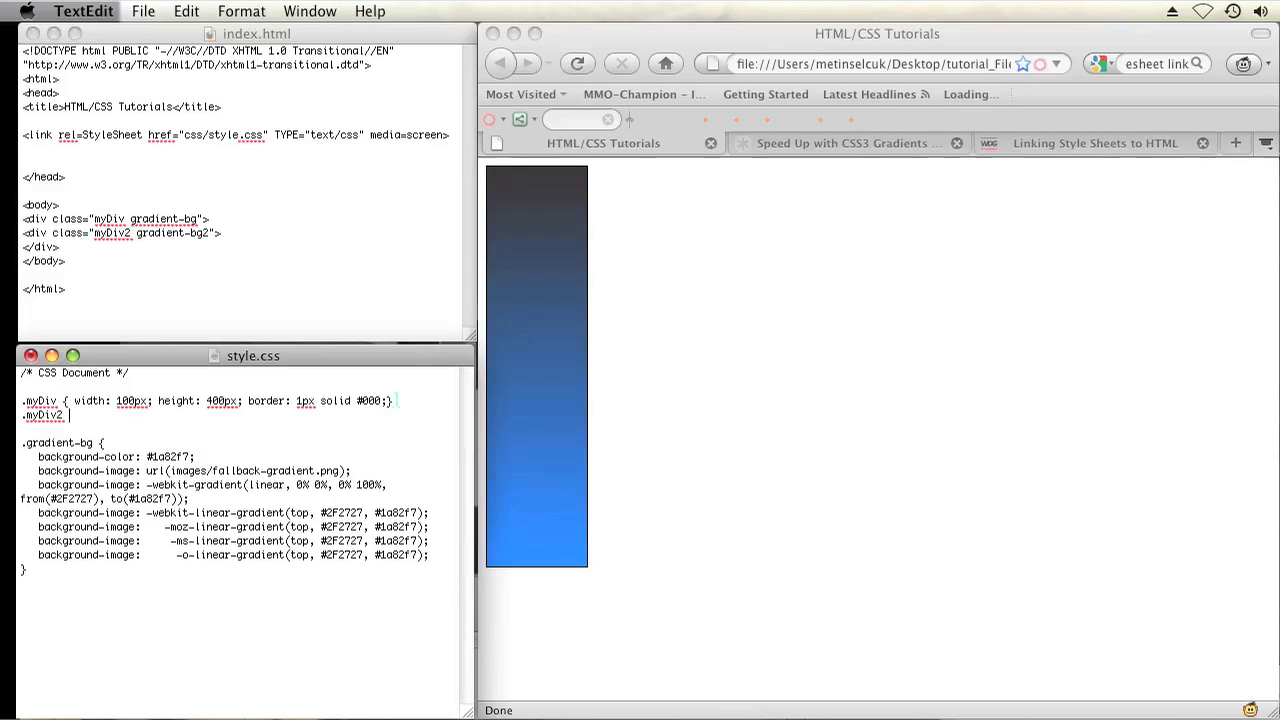
pyautogui.write('{width: 100px;')
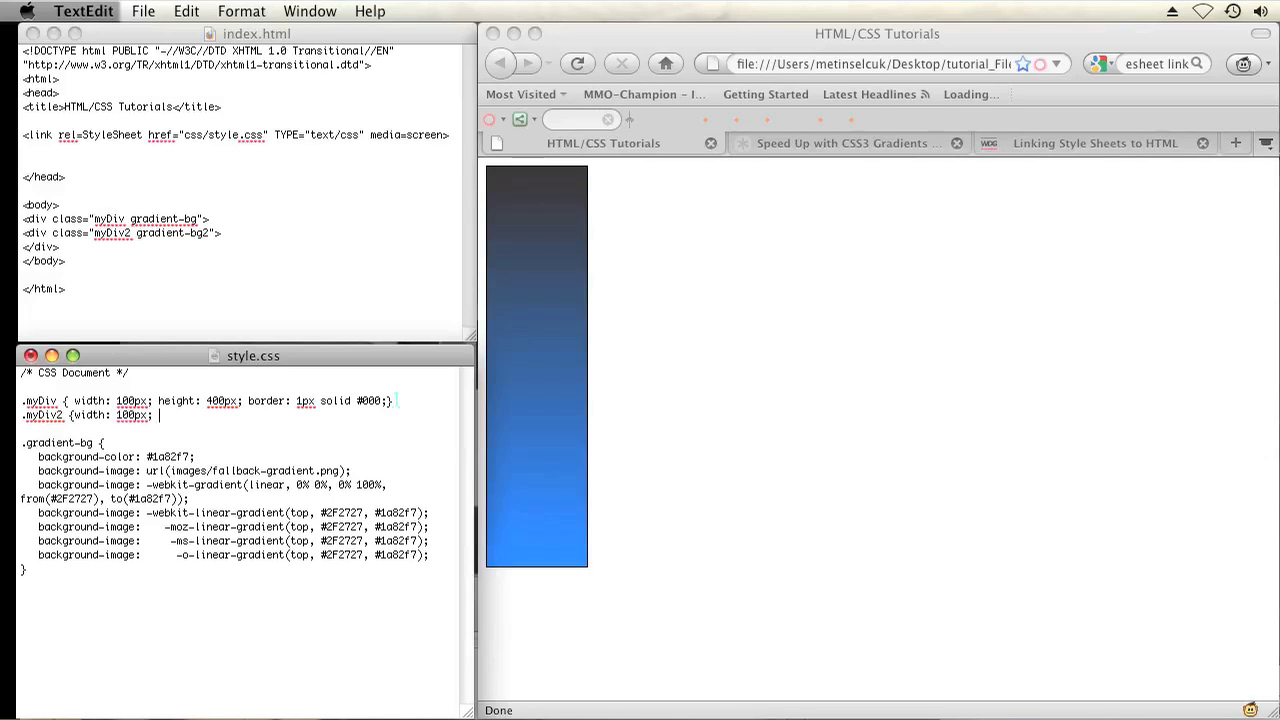
pyautogui.write('height:')
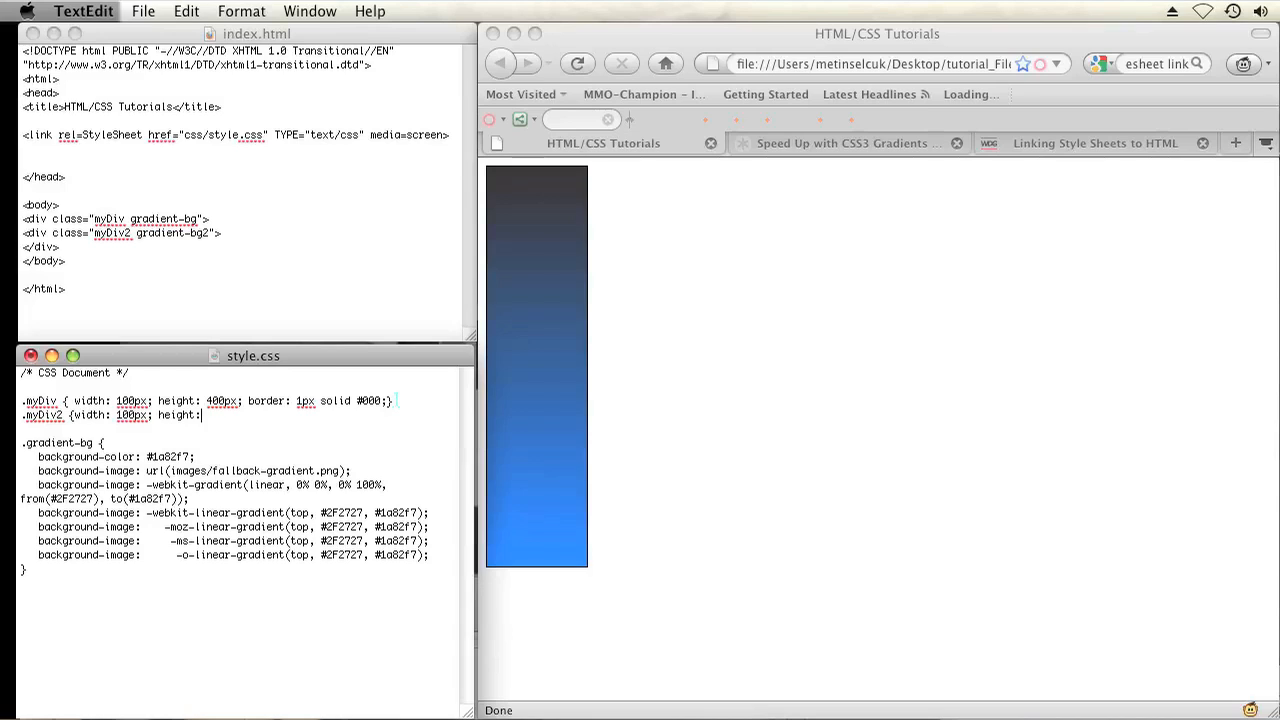
pyautogui.write('400px;')
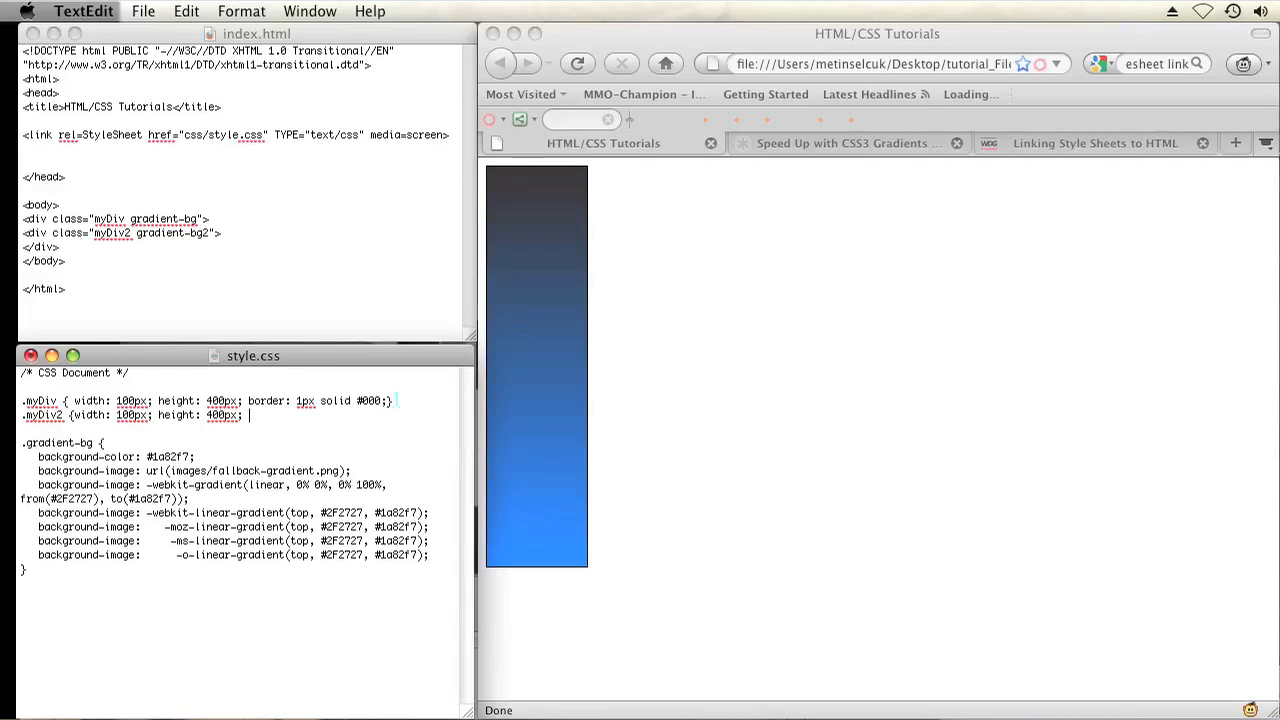
pyautogui.write('border')
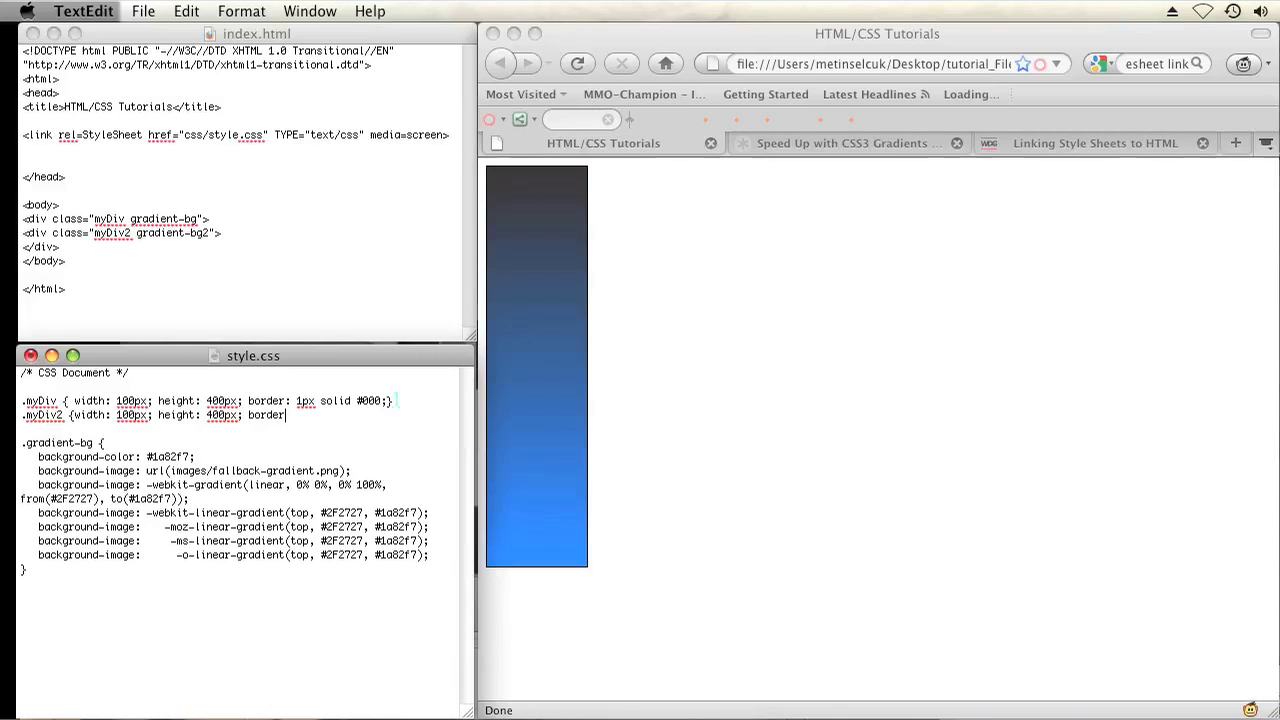
pyautogui.write('1px solid')
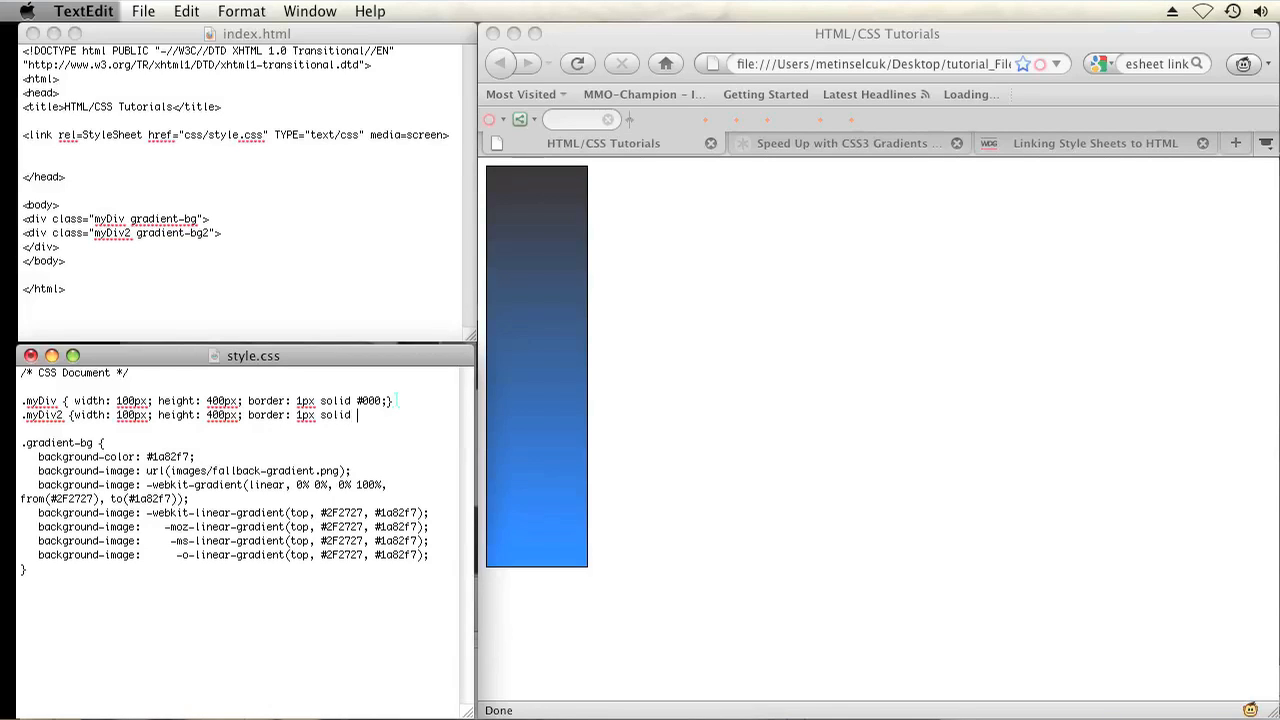
pyautogui.write('#00')
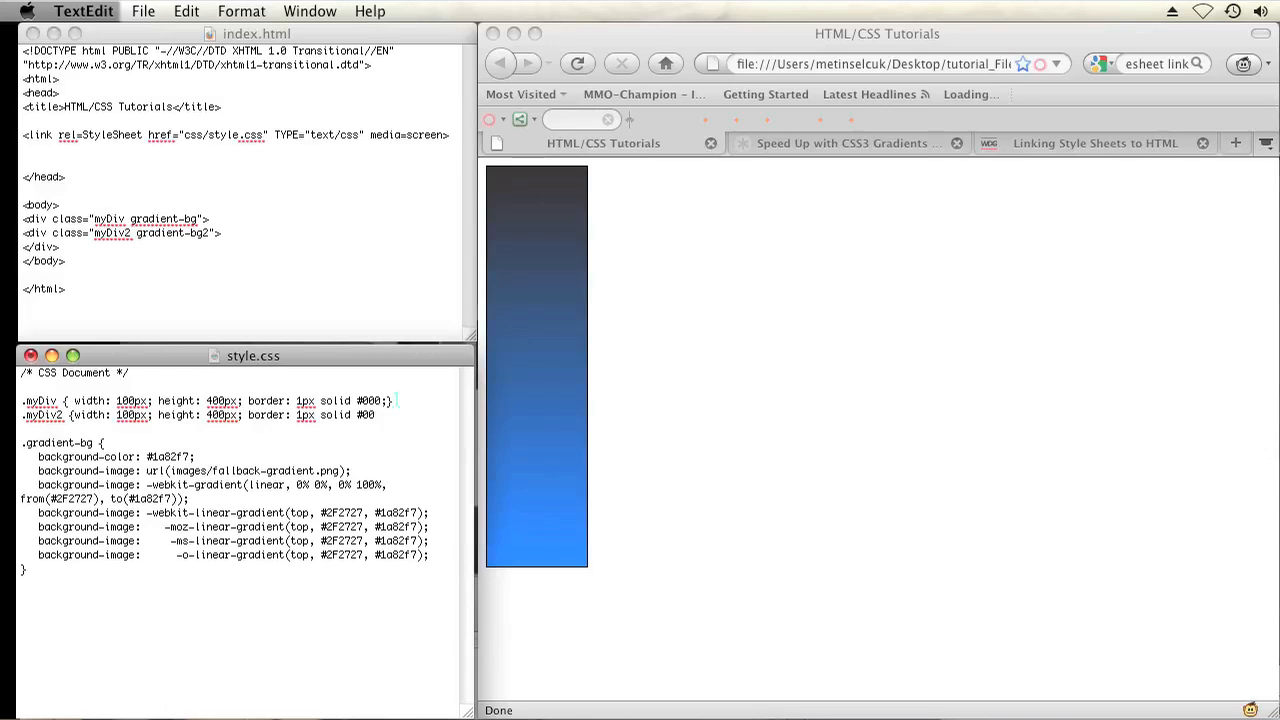
pyautogui.write('0;}')
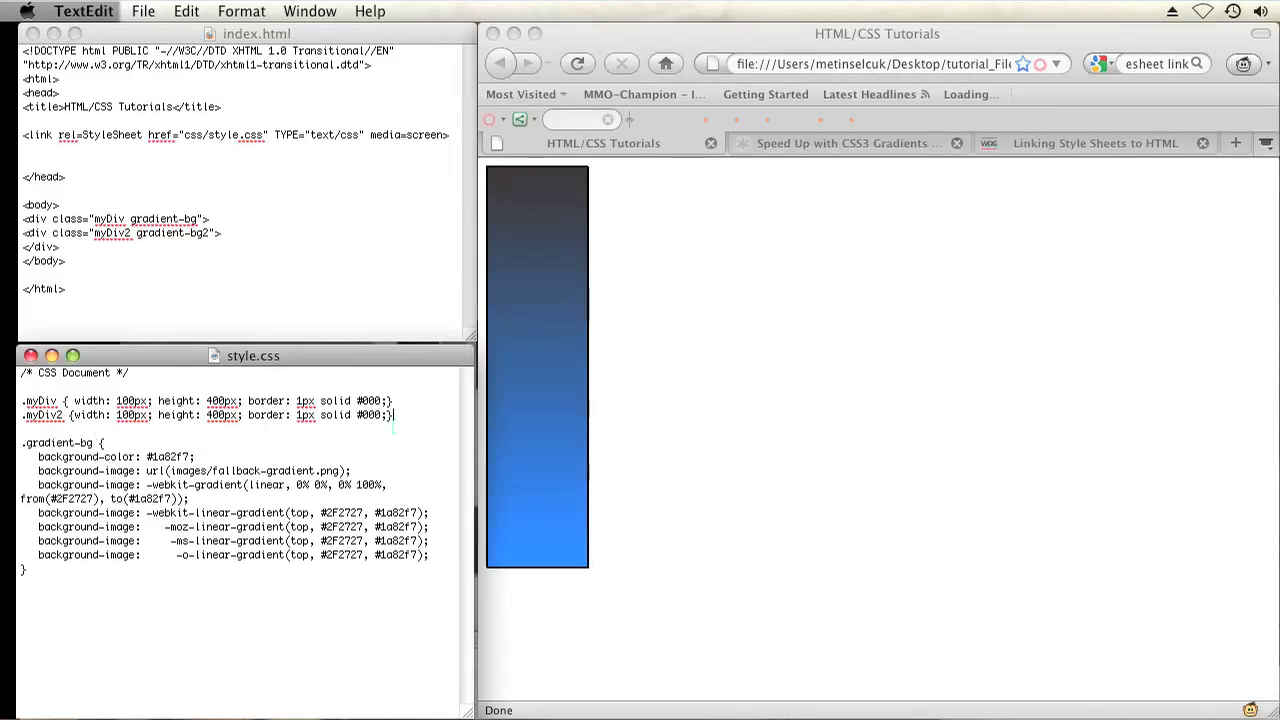
# Step: Add margin-left: 300px to the .myDiv2 rule
pyautogui.write('margin')
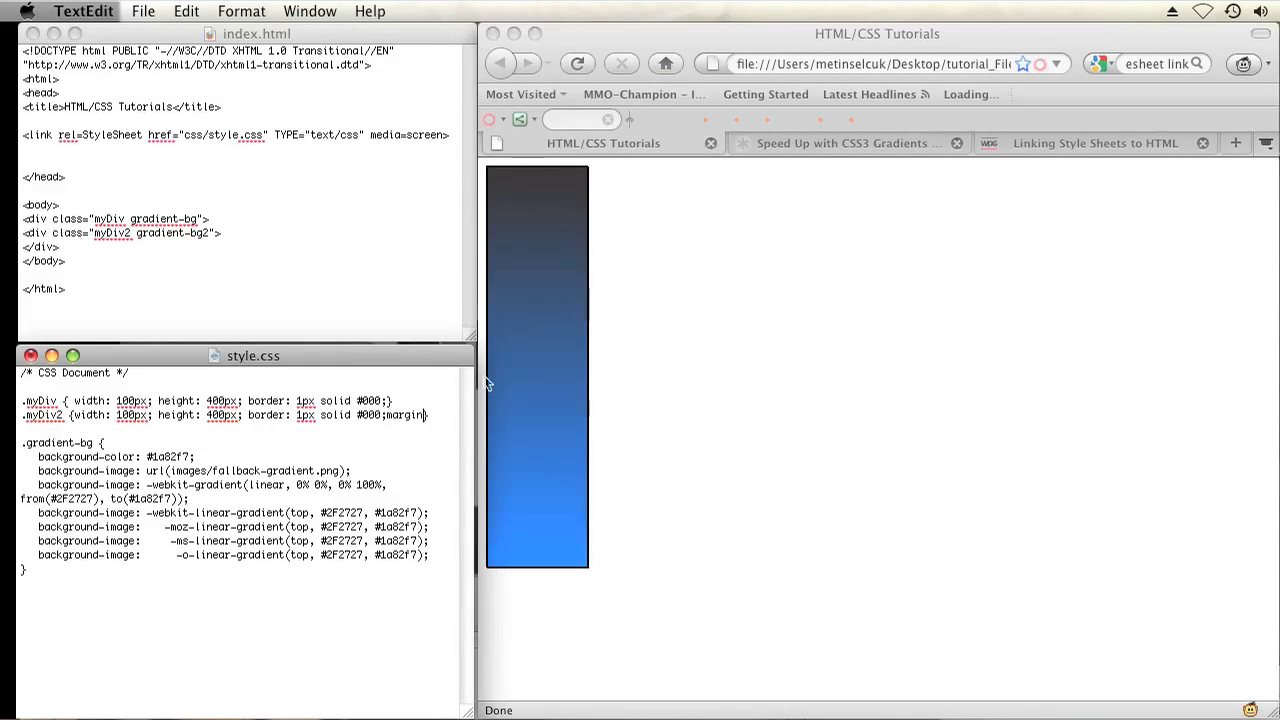
pyautogui.write('margin-left:')
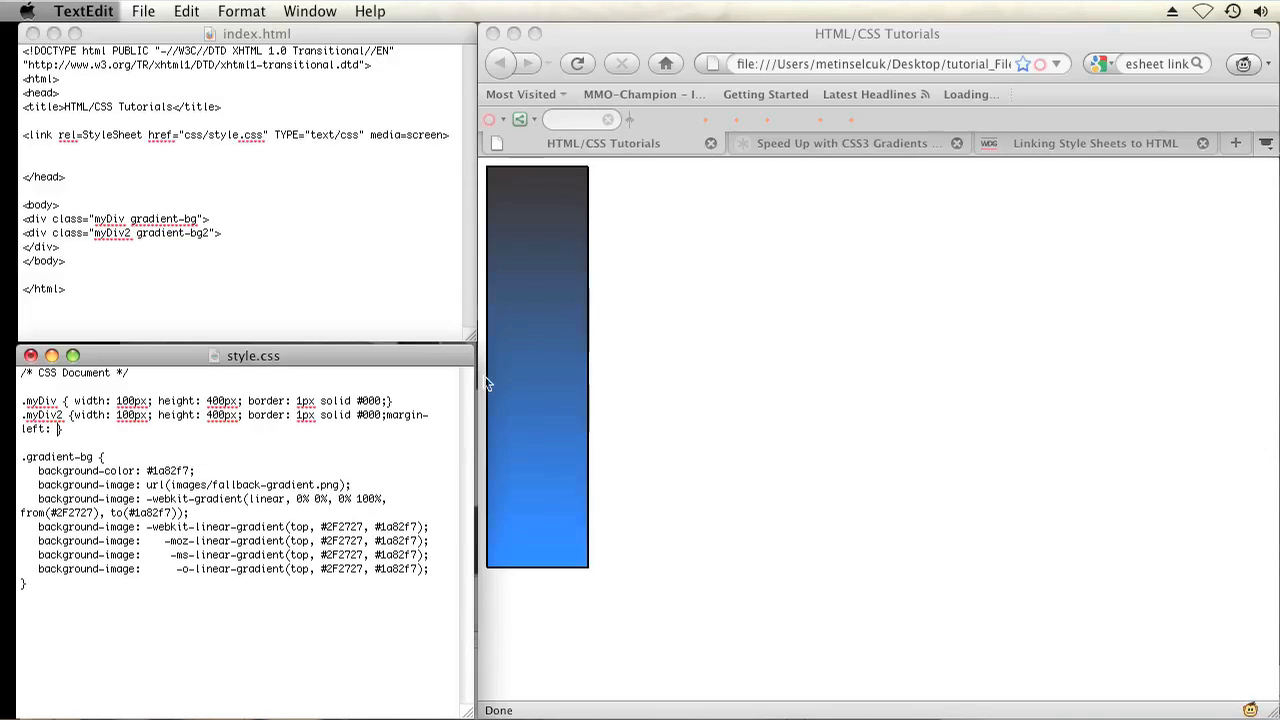
pyautogui.write('300px;')
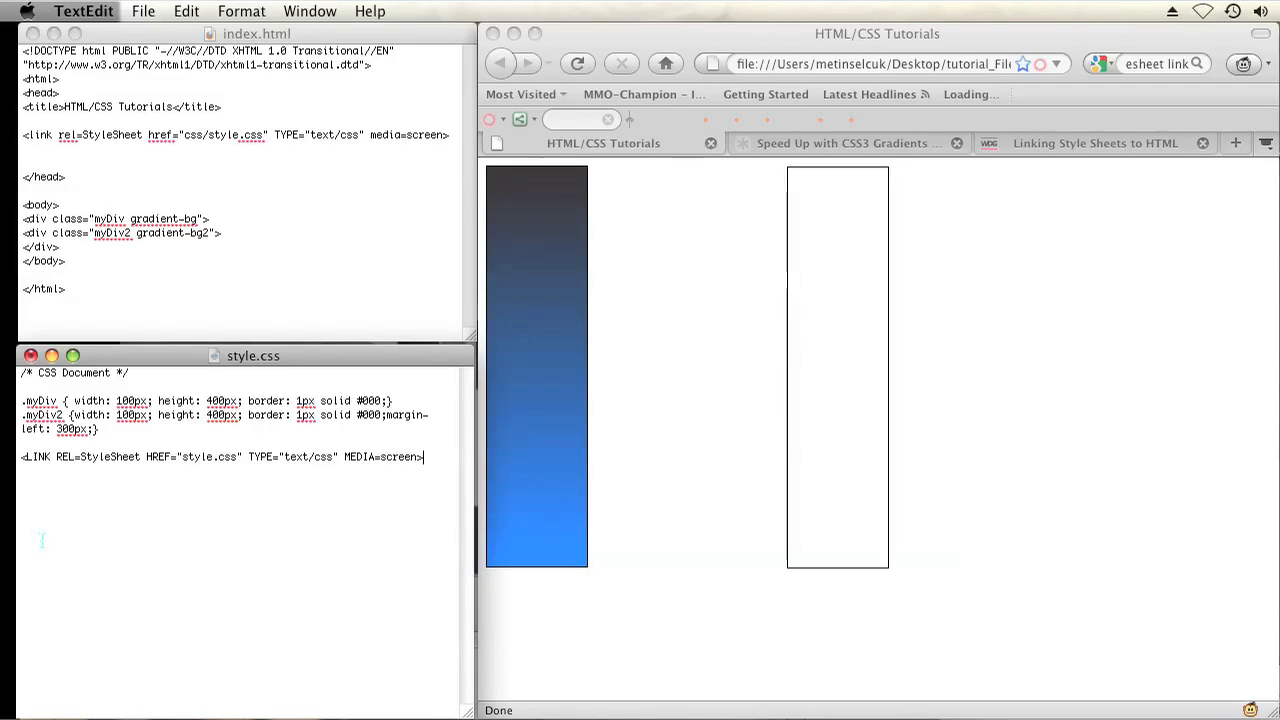
# Step: Duplicate the .gradient-bg block below itself as .gradient-bg2 with the same declarations
pyautogui.write('.gradient-bg {')
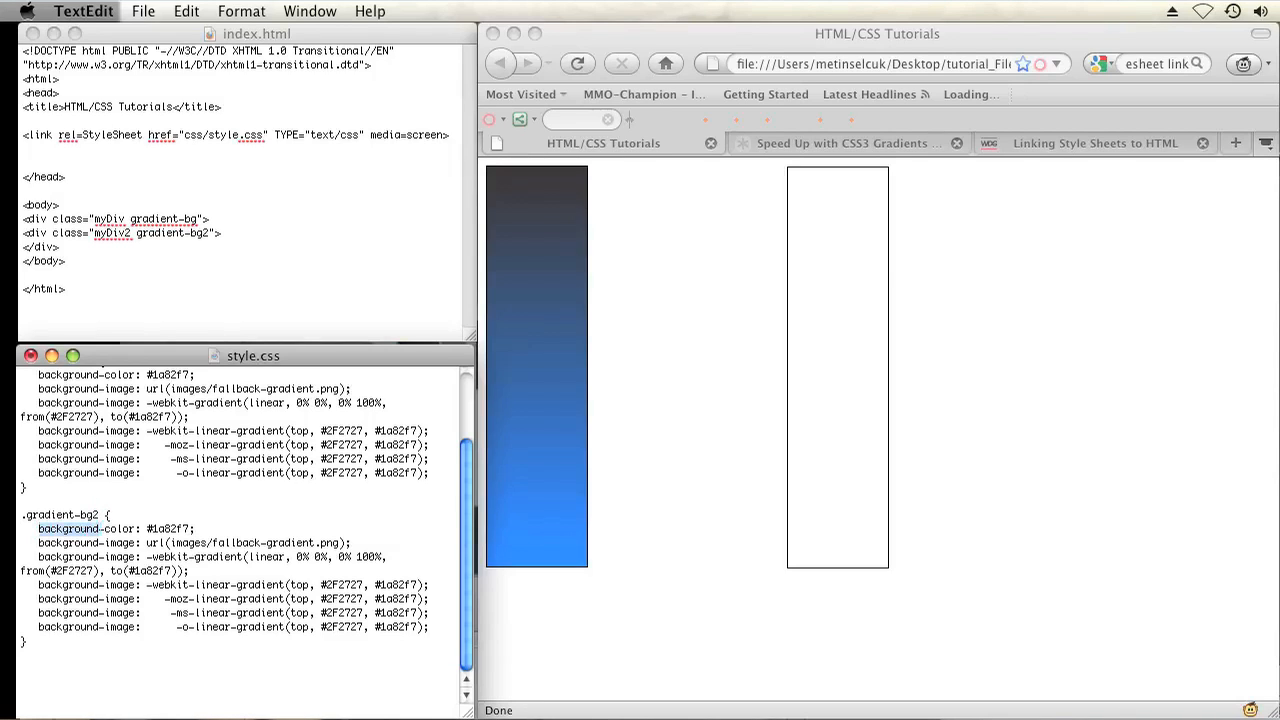
pyautogui.moveTo(36, 528); pyautogui.dragTo(350, 544)
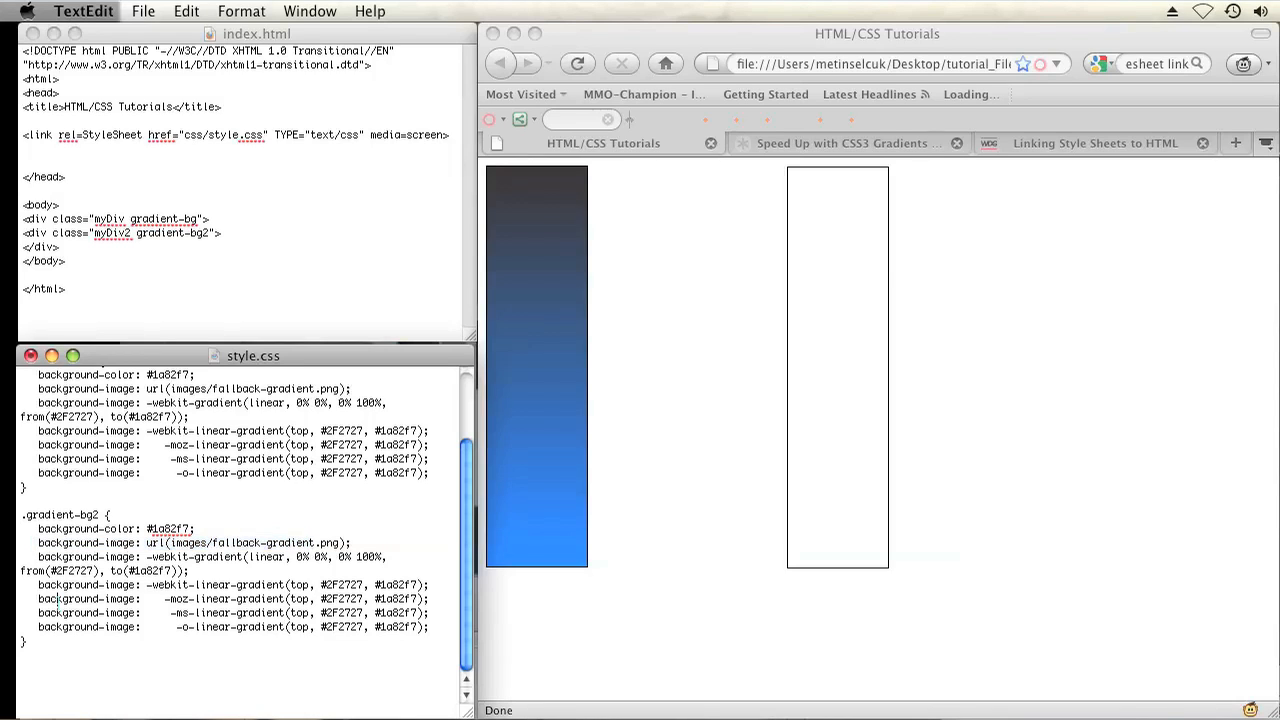
pyautogui.moveTo(36, 556); pyautogui.dragTo(430, 628)
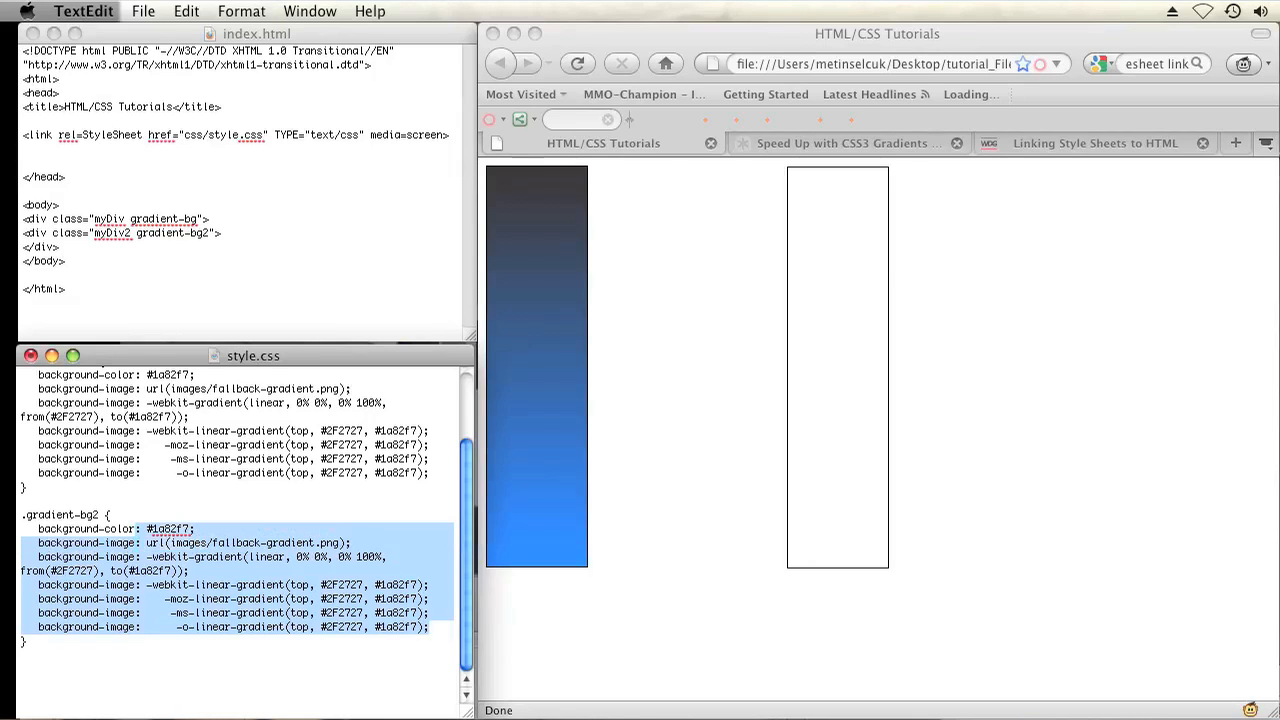
pyautogui.click(160, 556)
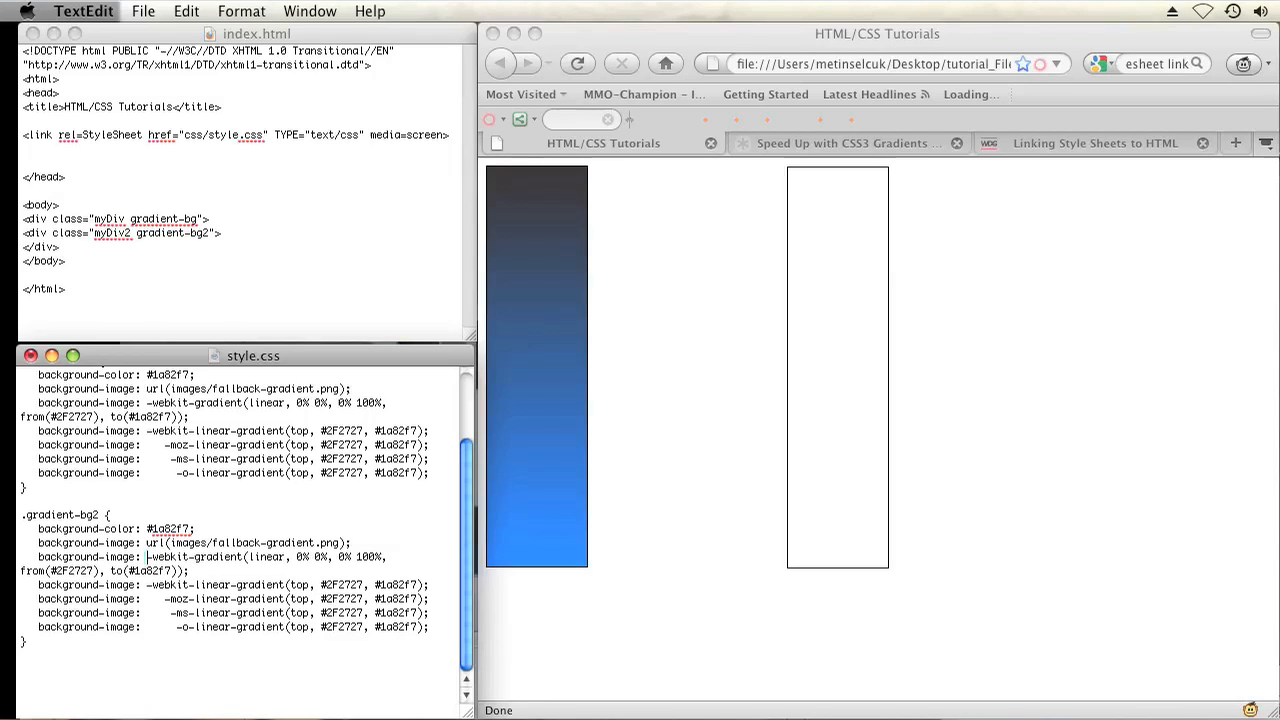
pyautogui.doubleClick(206, 556)
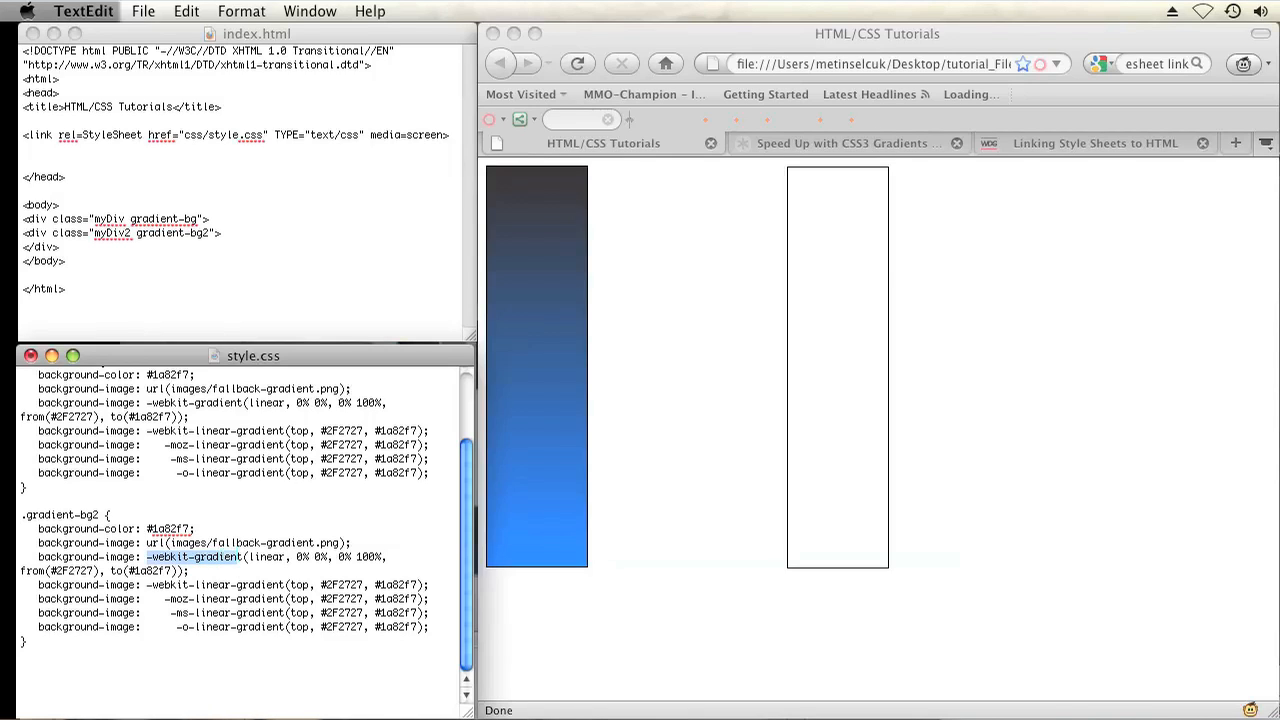